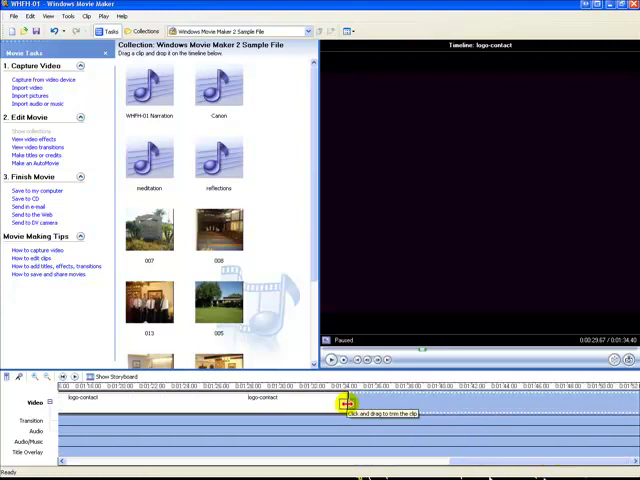
# - Zoom the timeline to show the logo clip and photos 013, 011 and 008
pyautogui.moveTo(343, 400); pyautogui.dragTo(625, 400)
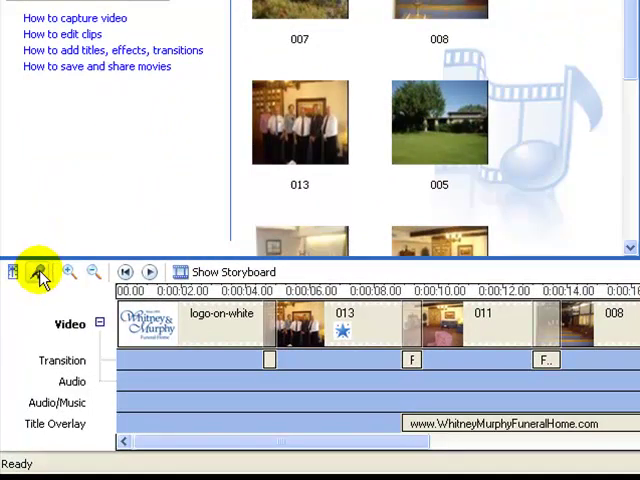
pyautogui.moveTo(38, 272)
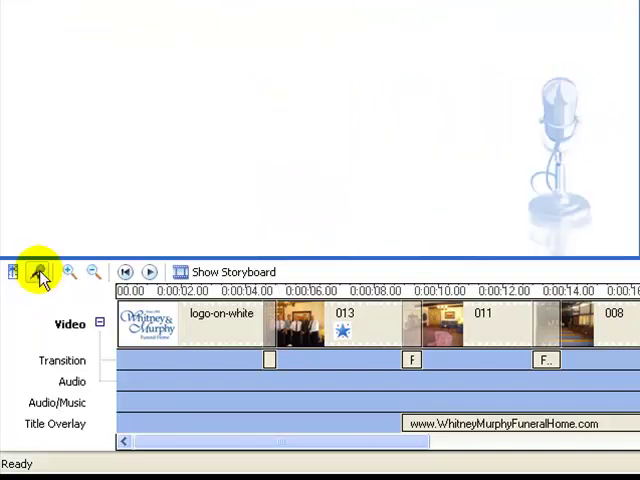
# - Record a spoken narration and save it as WHFH-01 Narration 0001
pyautogui.click(38, 272)
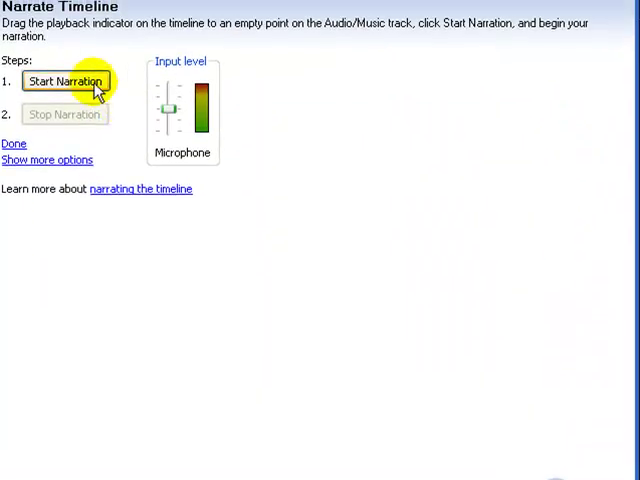
pyautogui.click(62, 78)
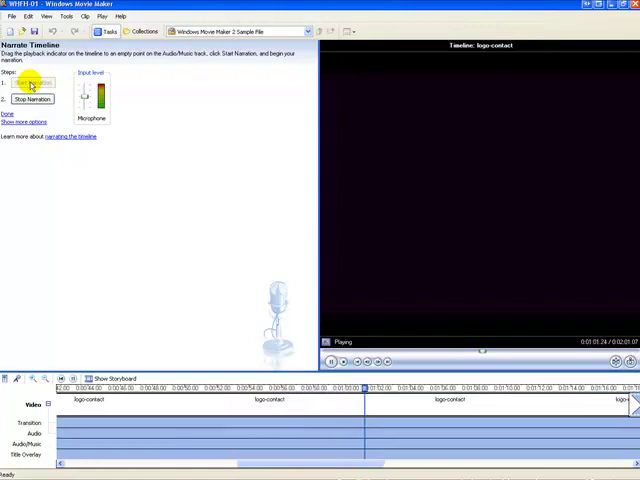
pyautogui.click(38, 83)
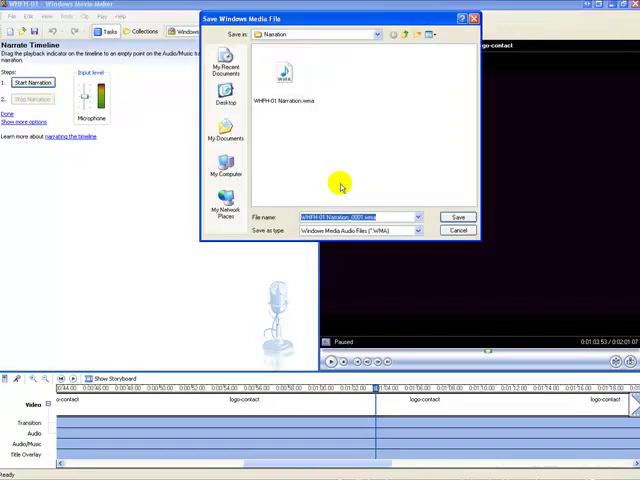
pyautogui.moveTo(439, 207)
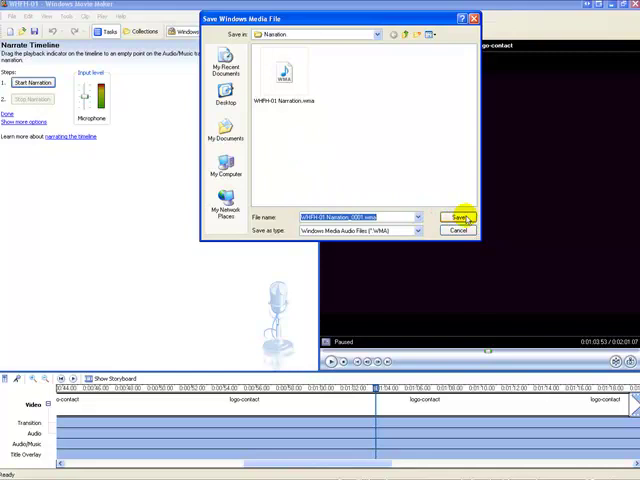
pyautogui.moveTo(459, 217)
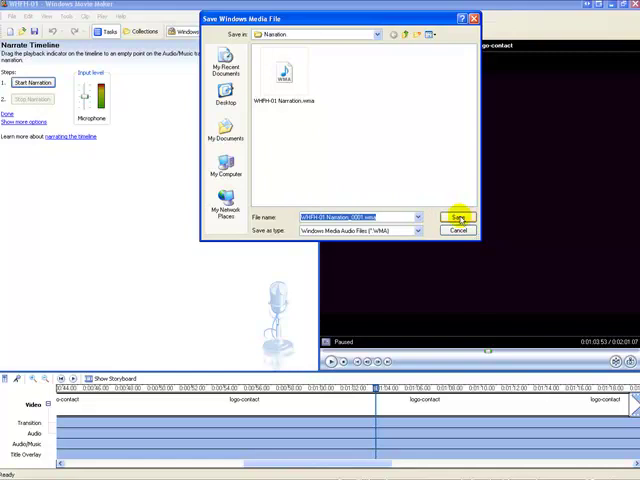
pyautogui.click(458, 217)
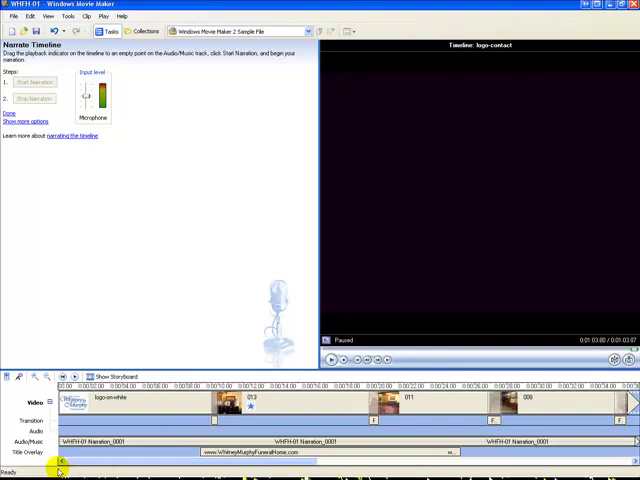
pyautogui.moveTo(218, 403)
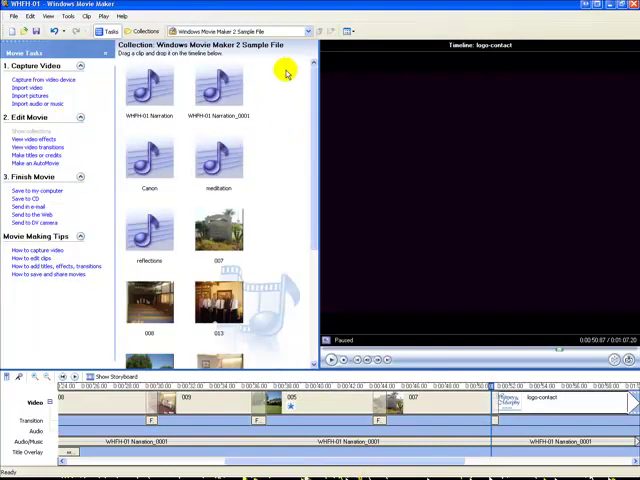
pyautogui.moveTo(35, 139)
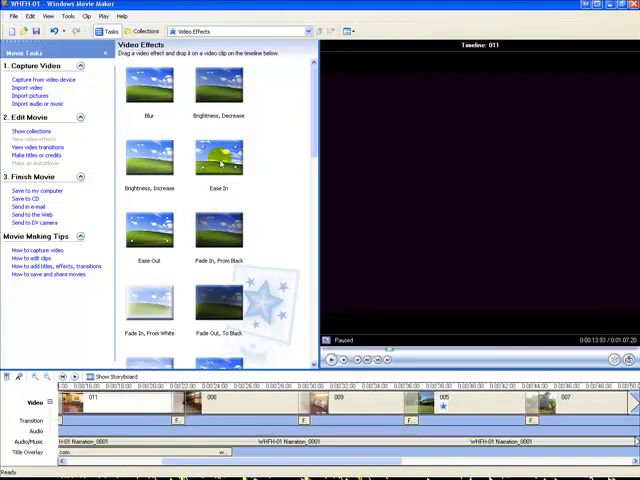
pyautogui.moveTo(150, 230)
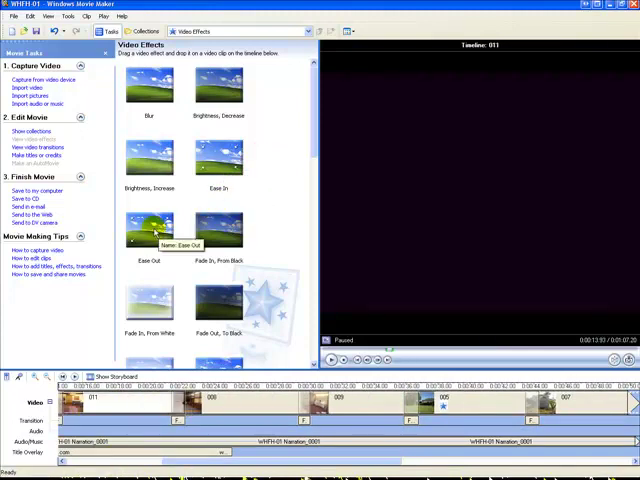
# - Apply ease effects to clips 008 and 009, scrolling through the Video Effects list
pyautogui.click(150, 230)
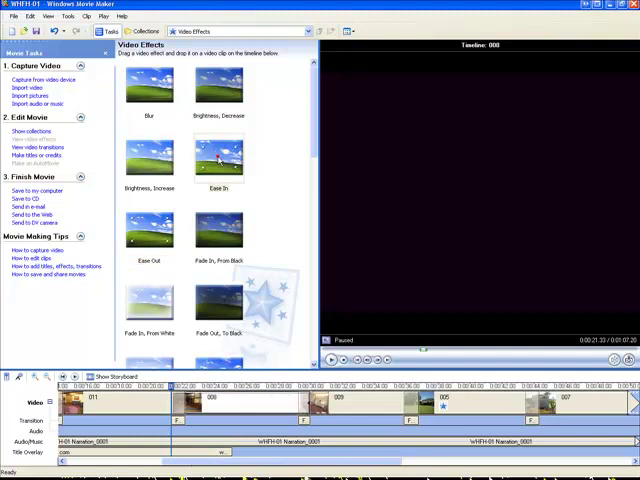
pyautogui.click(222, 160)
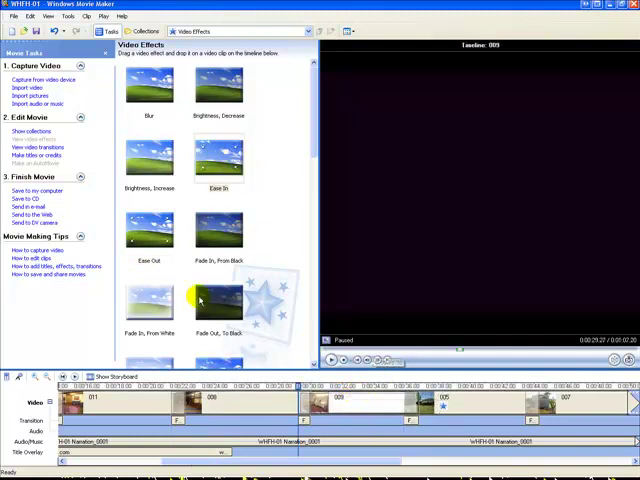
pyautogui.click(150, 232)
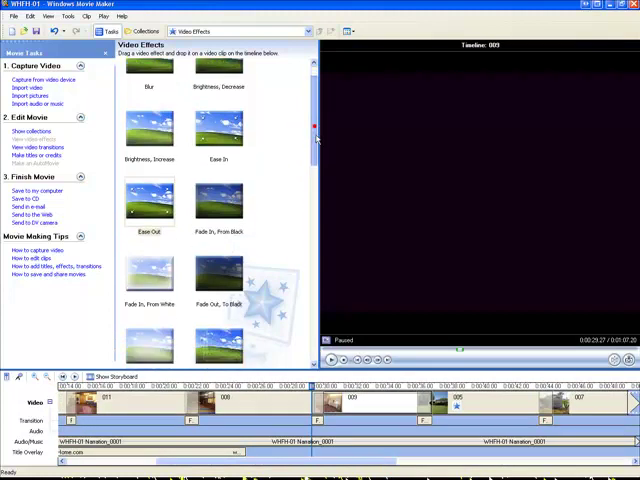
pyautogui.scroll(-3)
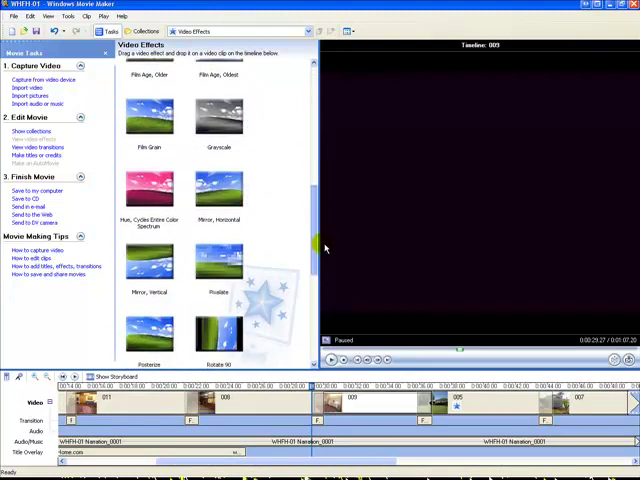
pyautogui.scroll(-3)
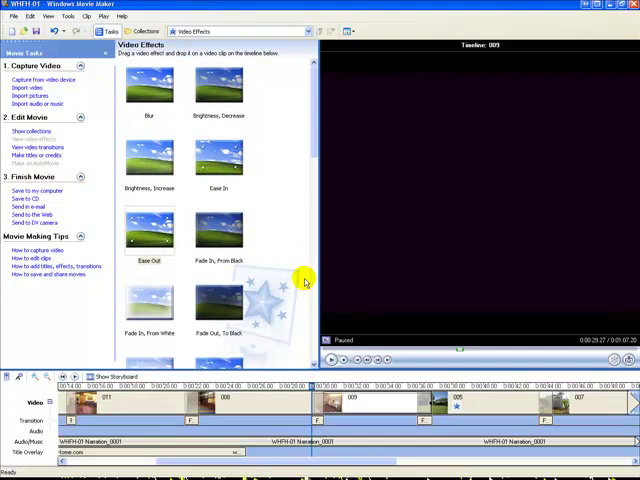
pyautogui.moveTo(303, 298)
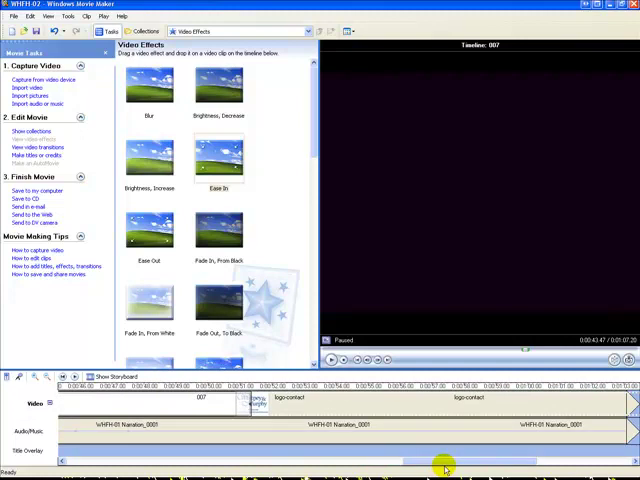
pyautogui.moveTo(295, 143)
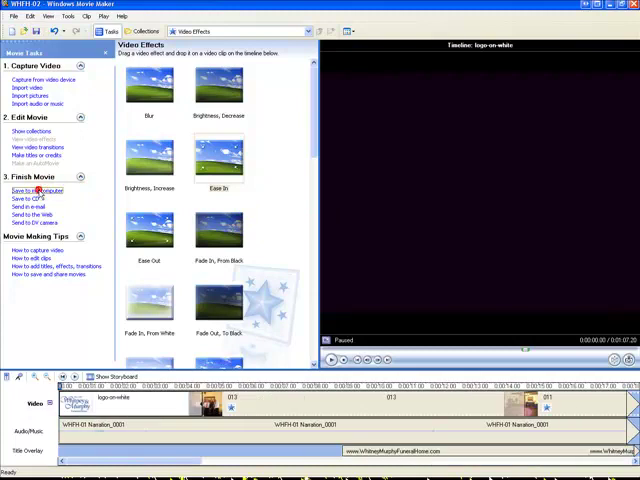
# - Name the movie WHFH-02, keep My Videos and Best quality, and start saving
pyautogui.click(33, 190)
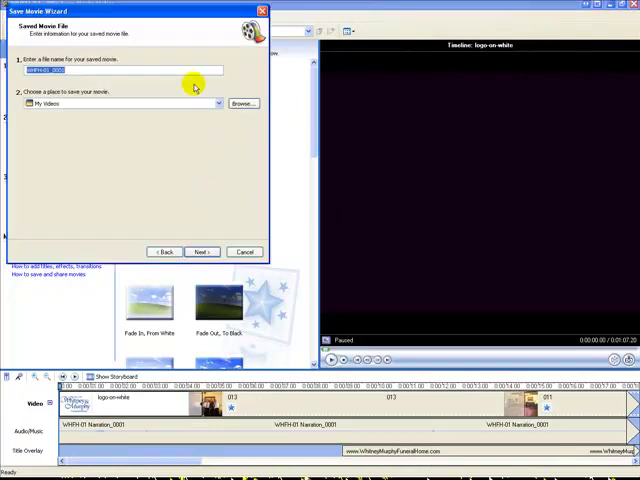
pyautogui.click(90, 70)
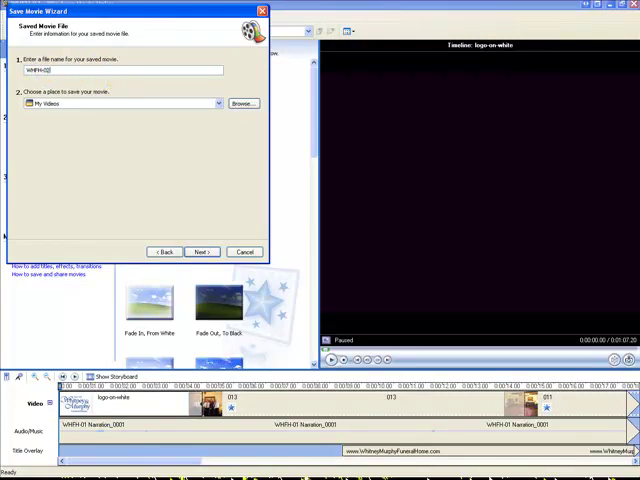
pyautogui.click(202, 251)
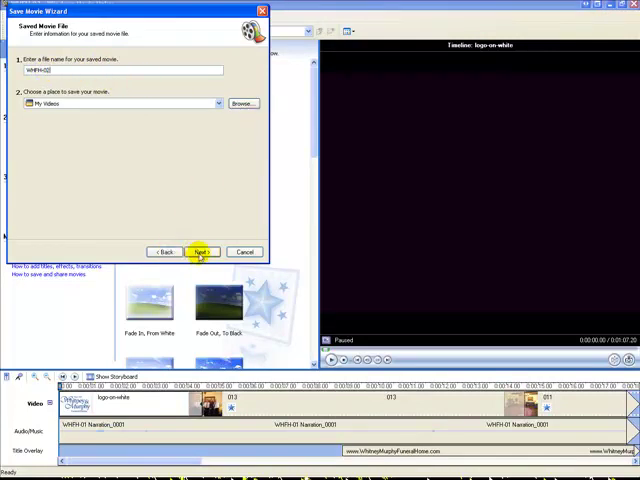
pyautogui.click(200, 251)
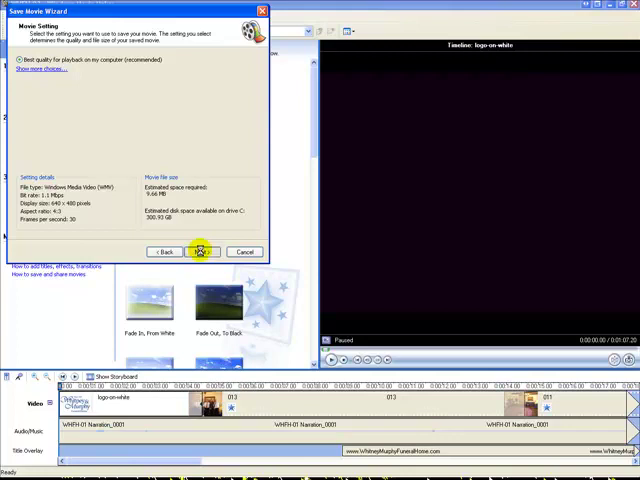
pyautogui.click(199, 251)
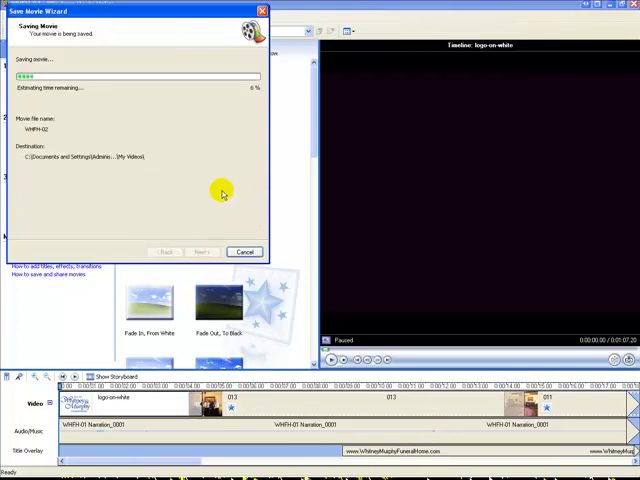
pyautogui.moveTo(318, 172)
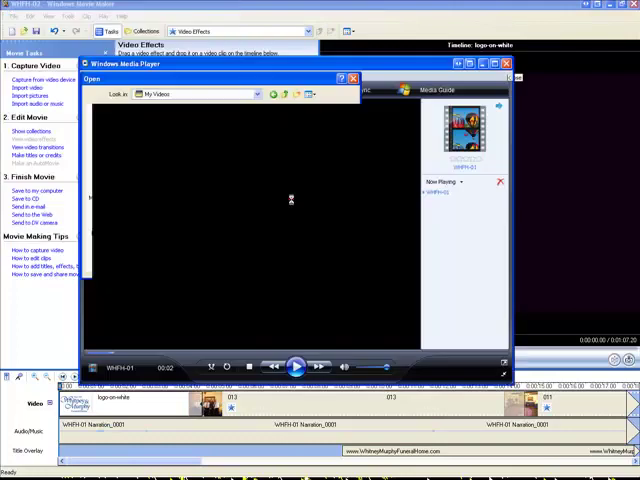
# - Open the saved WHFH-02 movie in Media Player, then pause and resume playback
pyautogui.click(295, 368)
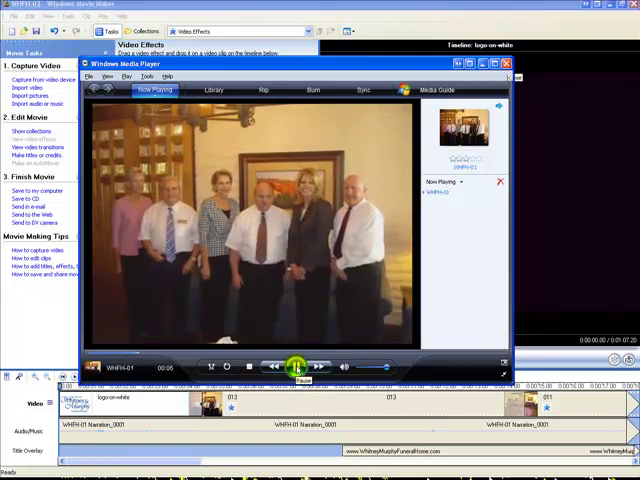
pyautogui.click(296, 368)
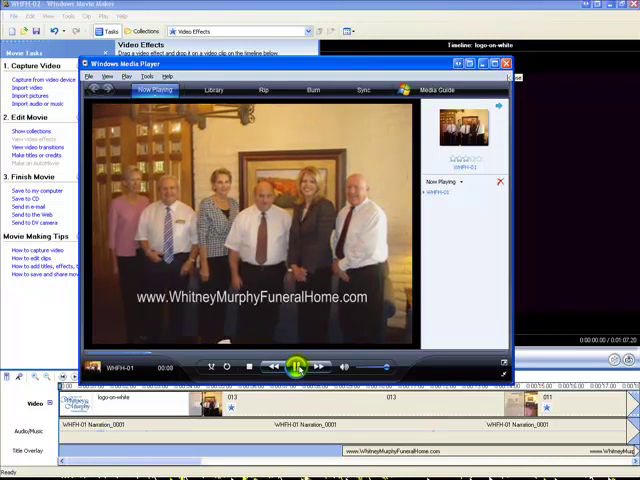
pyautogui.click(298, 368)
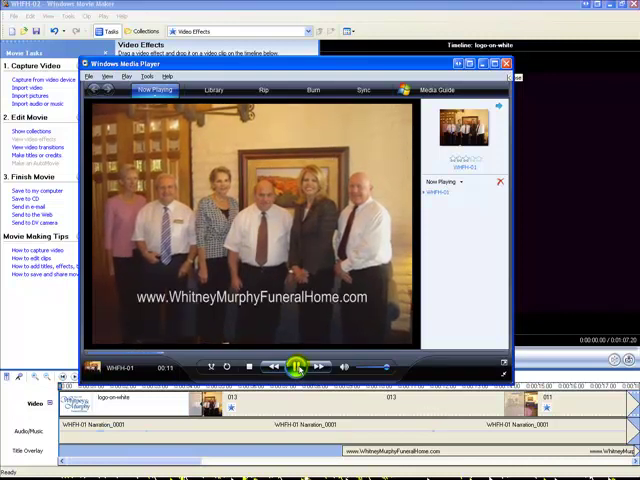